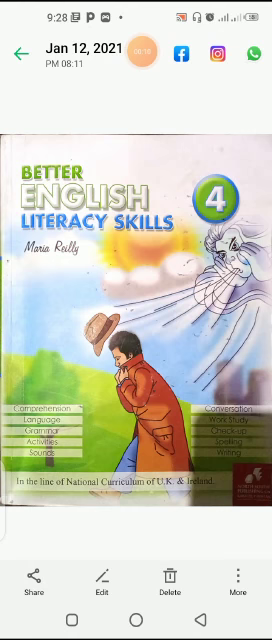
pyautogui.hscroll(-3)
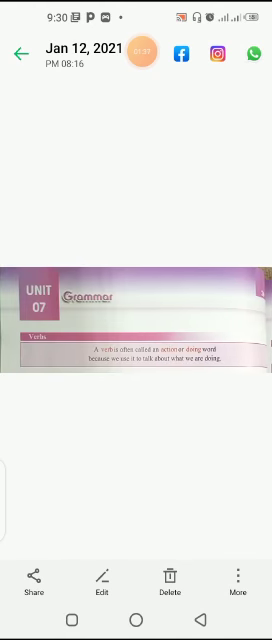